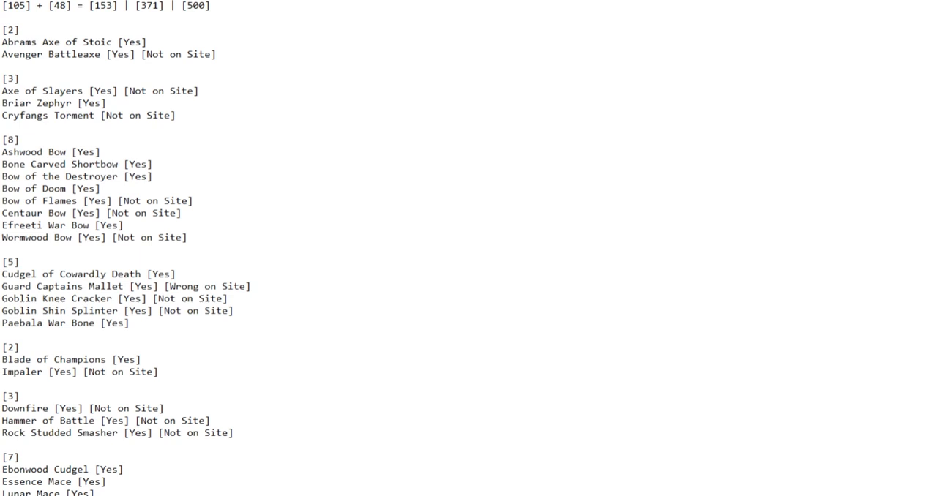
Step: Append a plus sign to the 500 total in the header line, making it 500+
double_click(155, 5)
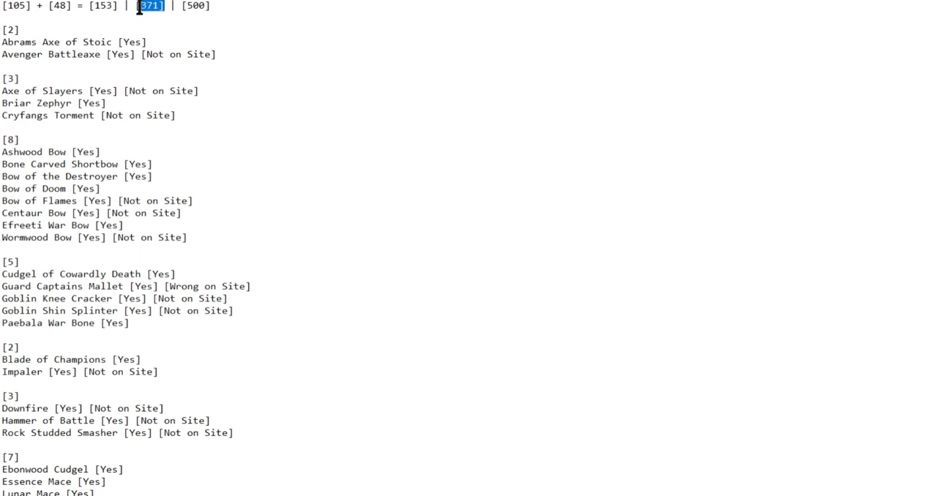
mouse_move(166, 39)
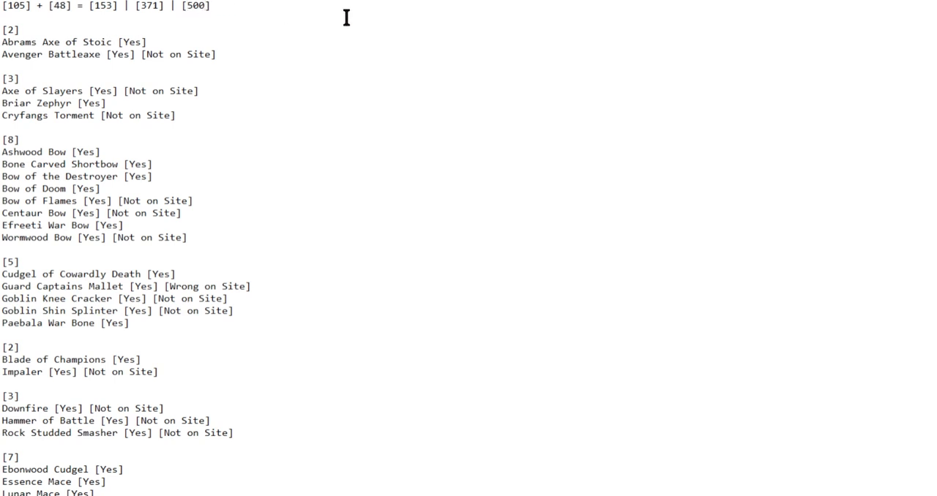
text(+)
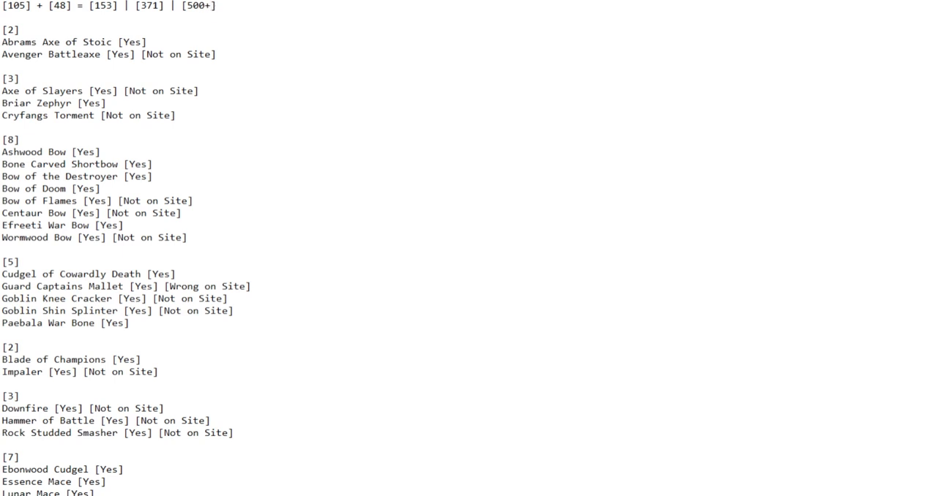
click(219, 6)
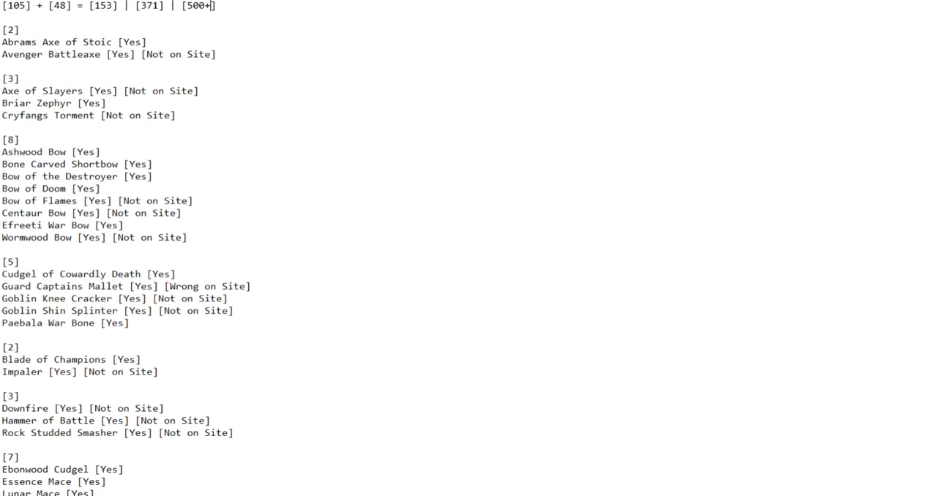
drag(73, 54, 217, 54)
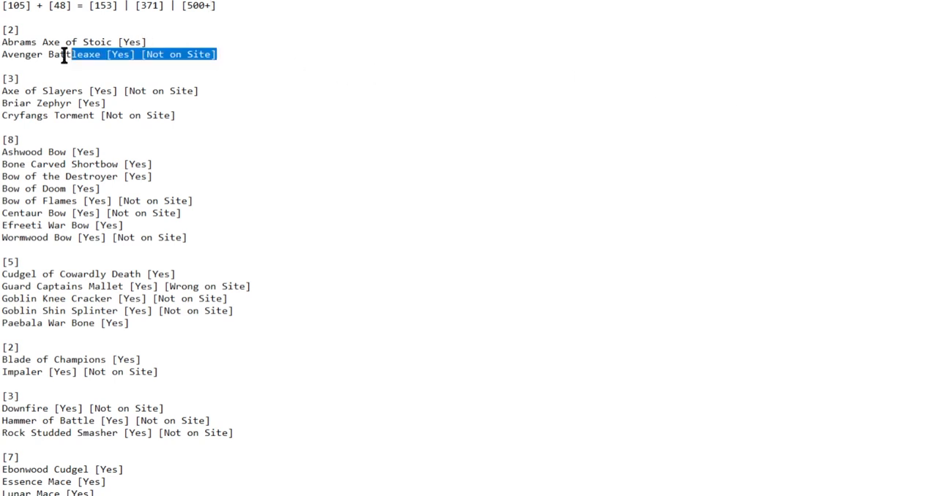
scroll(down, 3)
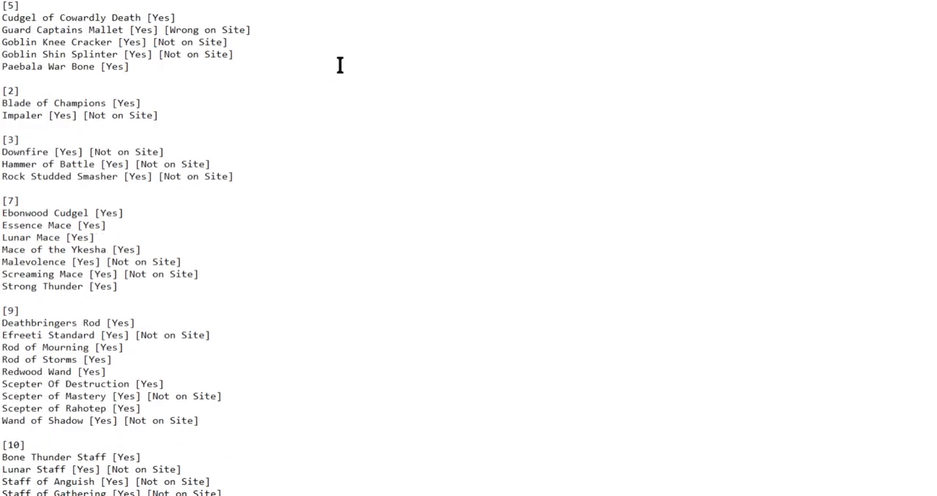
scroll(down, 3)
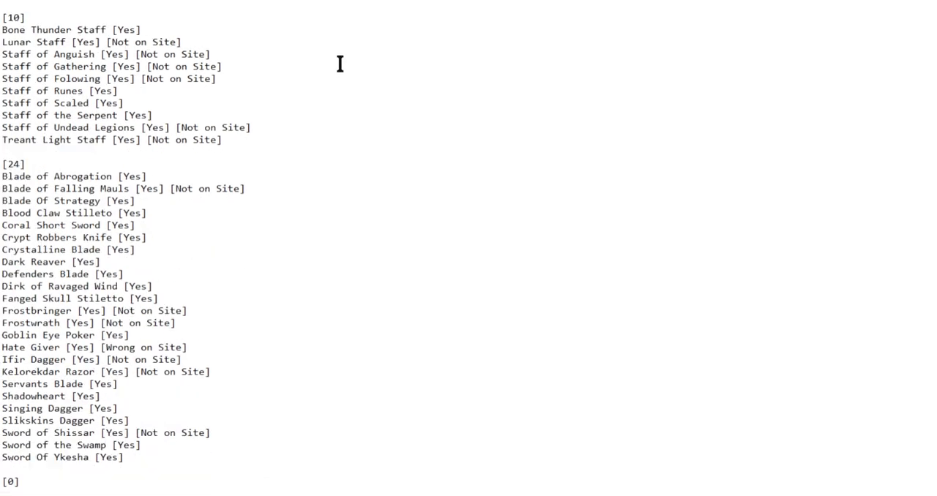
scroll(down, 3)
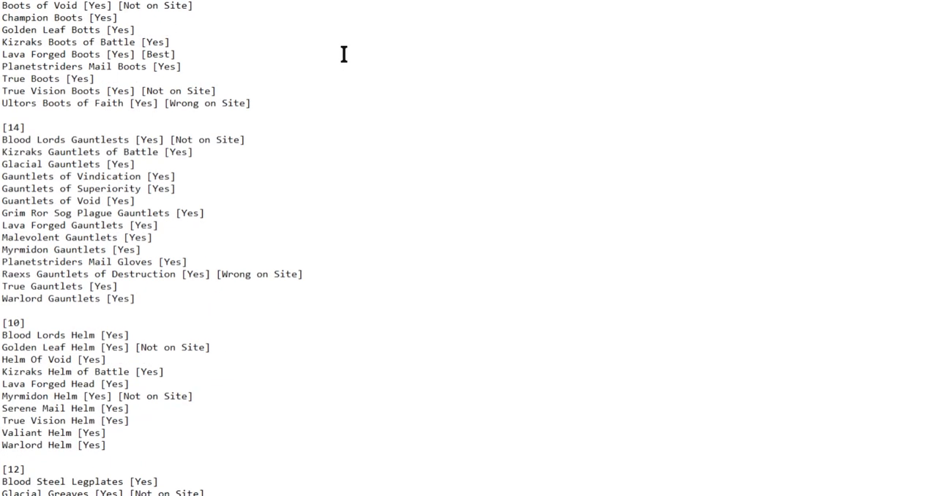
scroll(down, 3)
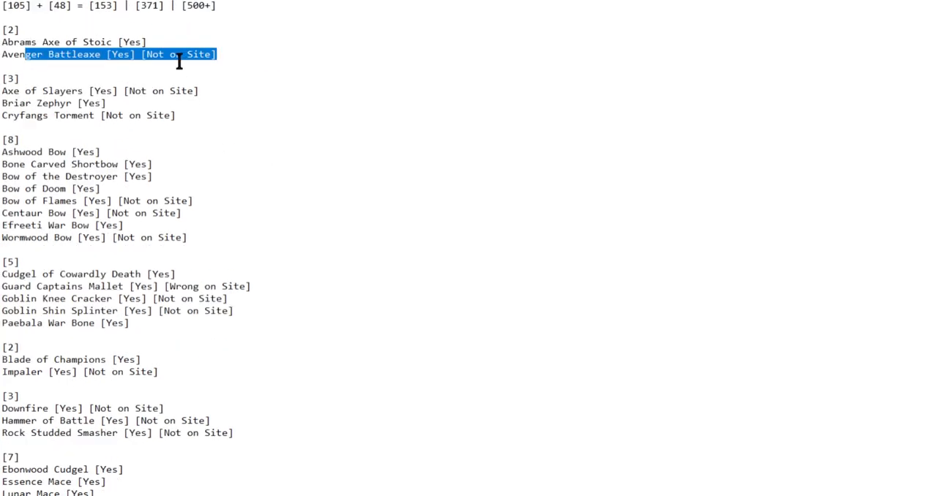
scroll(down, 3)
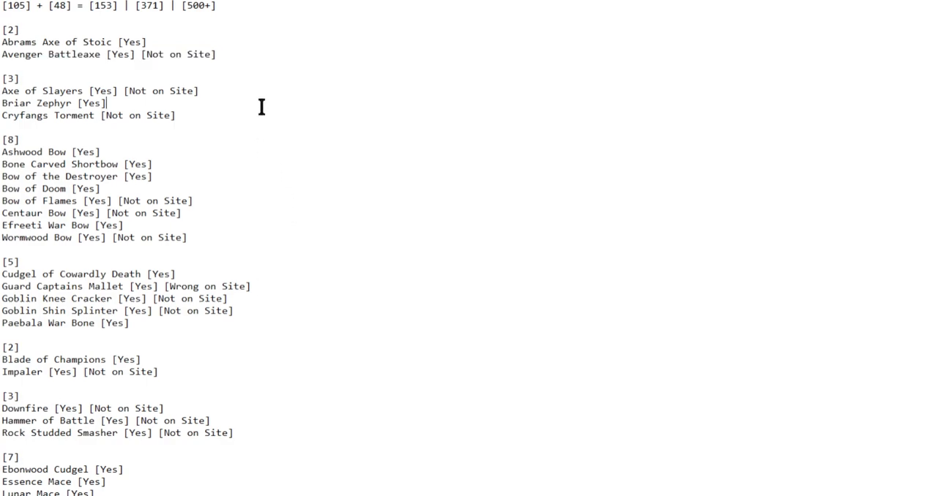
scroll(down, 3)
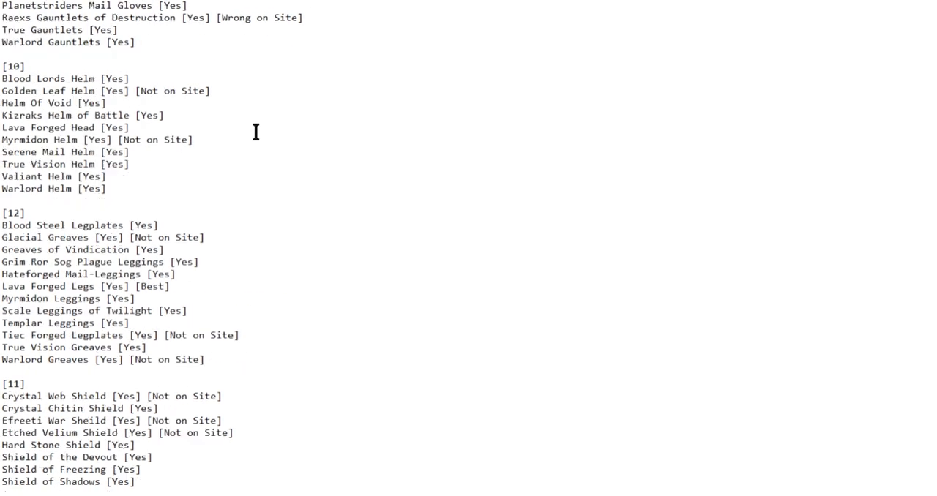
scroll(down, 3)
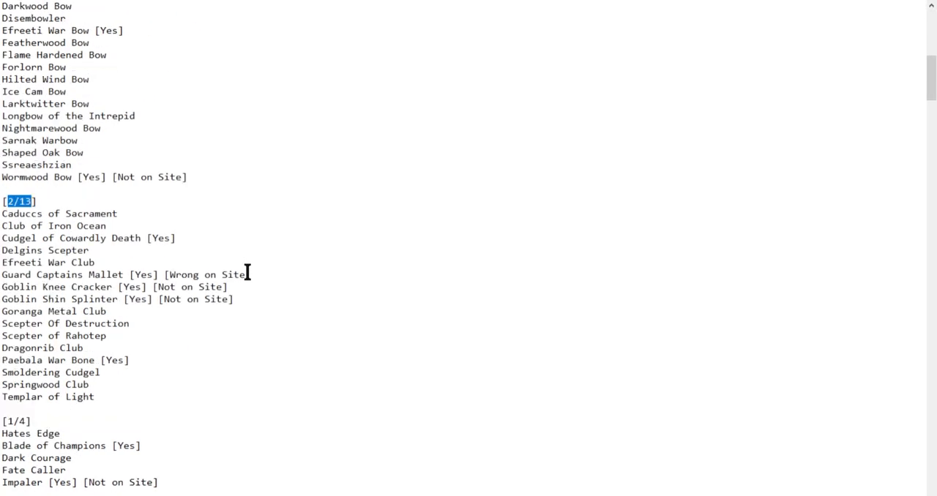
scroll(down, 3)
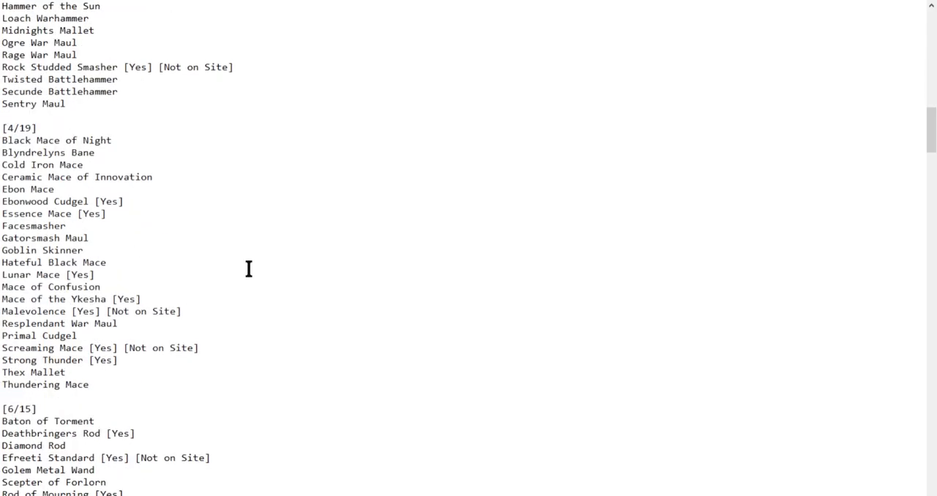
scroll(down, 3)
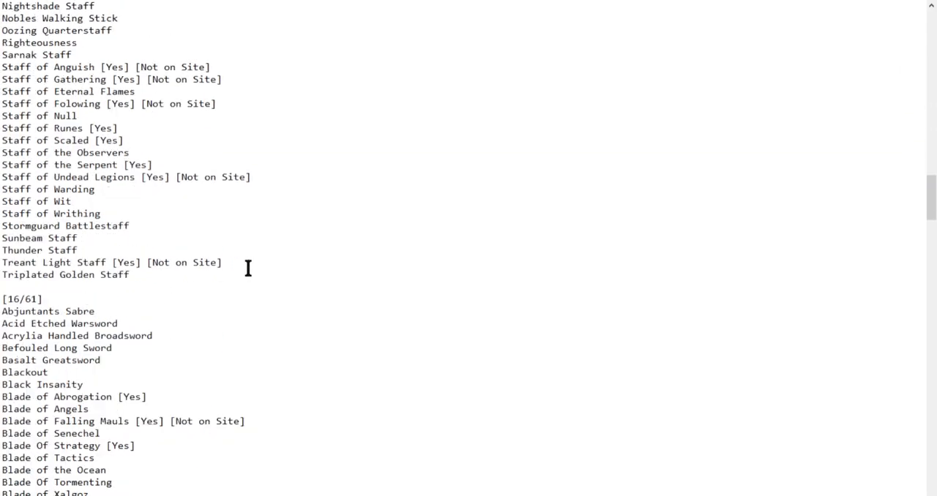
scroll(down, 3)
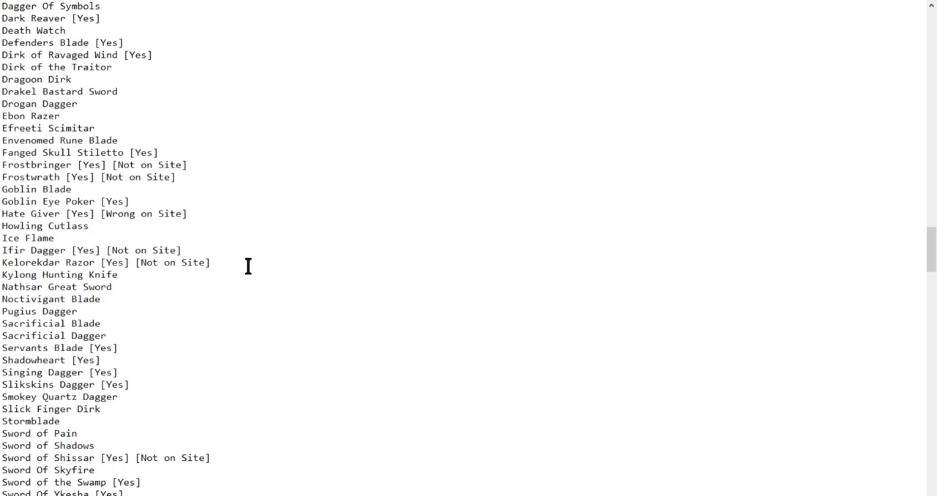
scroll(down, 3)
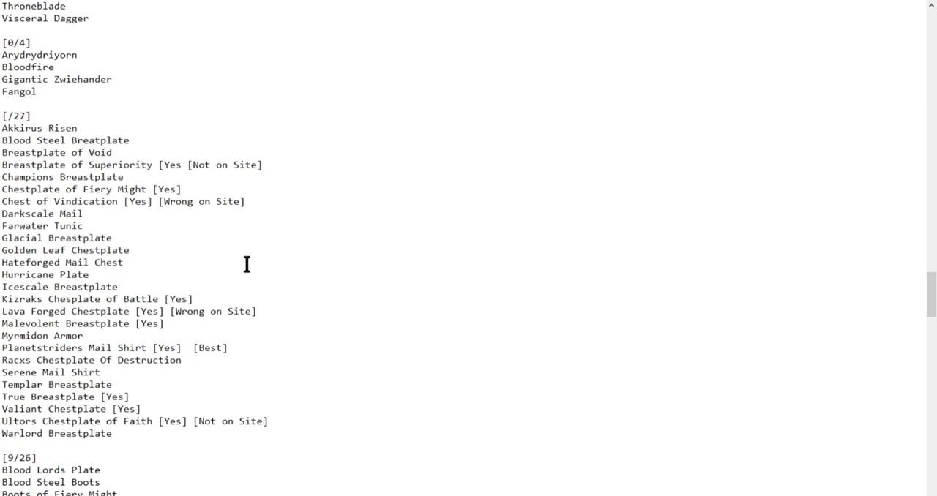
mouse_move(371, 168)
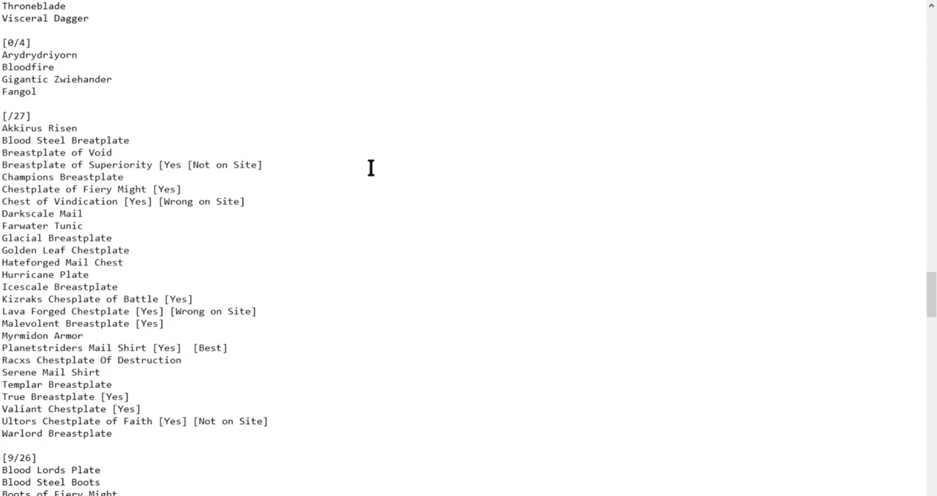
mouse_move(342, 164)
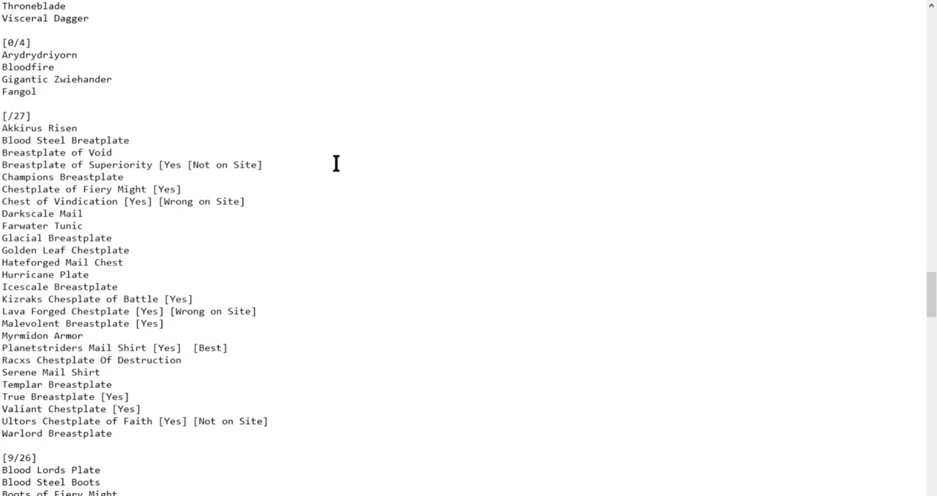
mouse_move(317, 169)
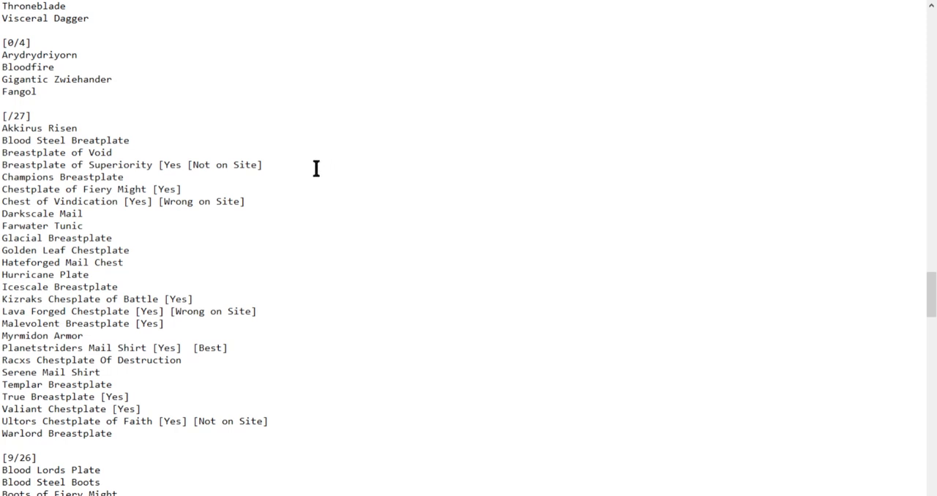
mouse_move(310, 169)
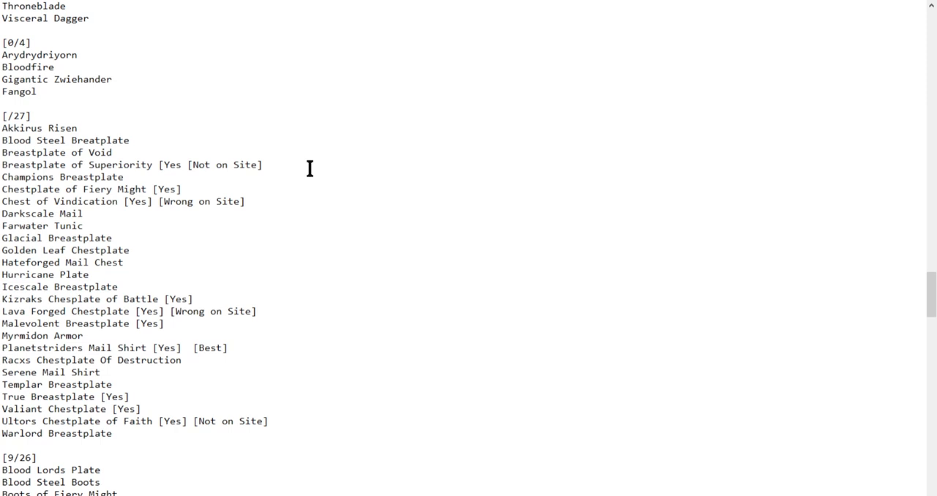
mouse_move(305, 166)
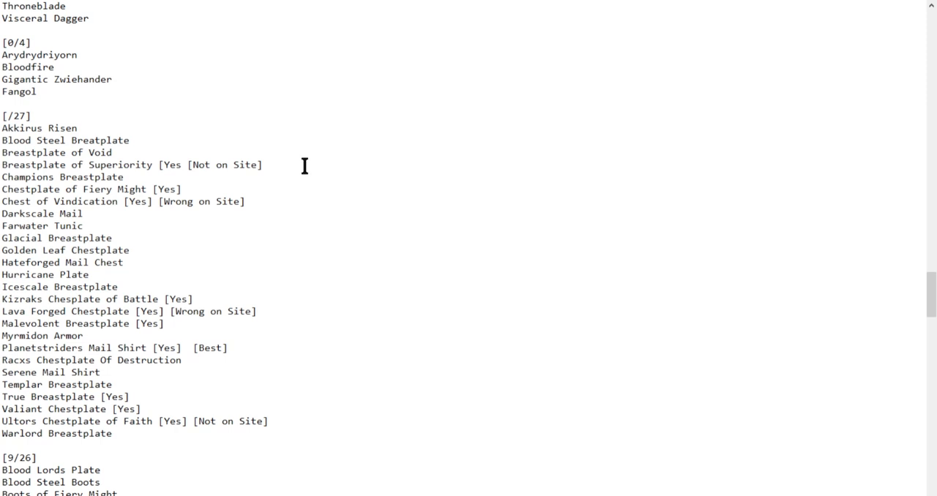
mouse_move(305, 167)
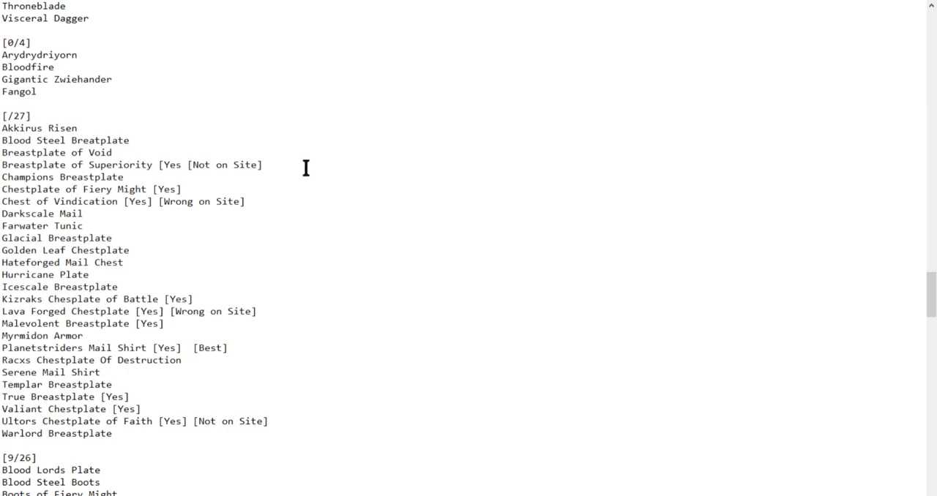
mouse_move(320, 150)
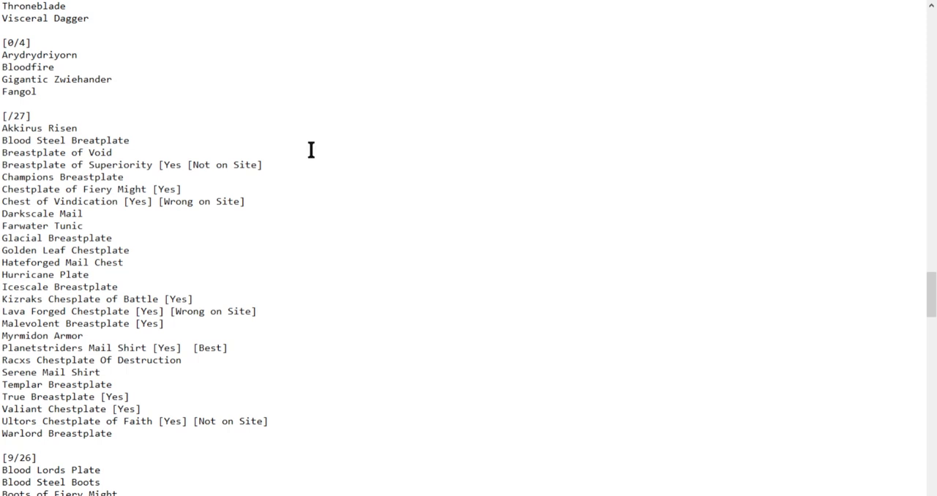
mouse_move(301, 146)
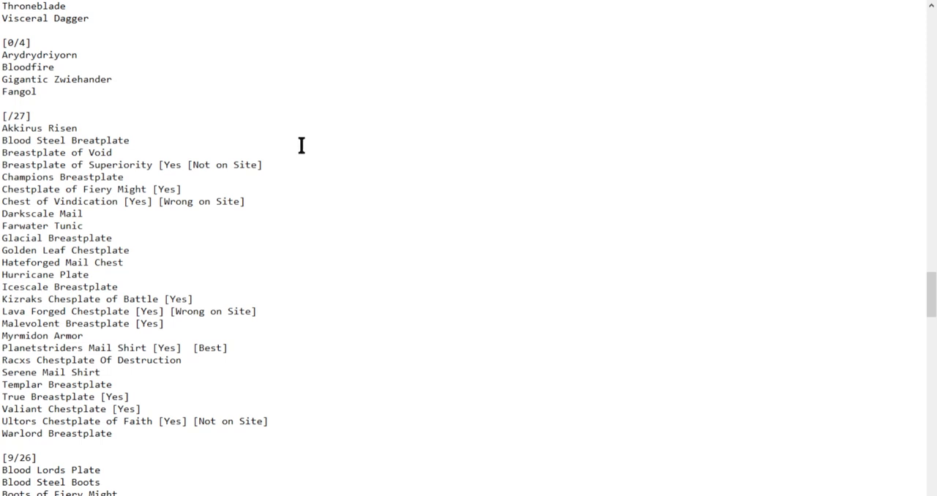
mouse_move(301, 139)
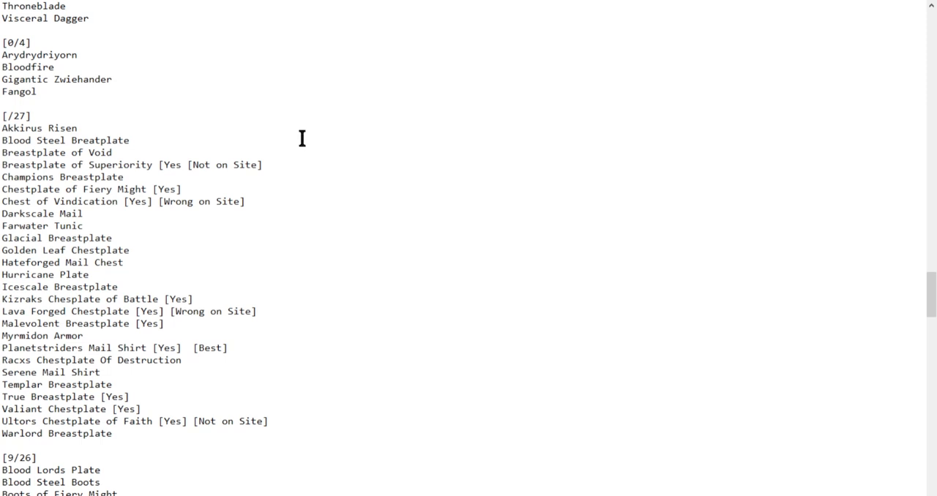
mouse_move(296, 150)
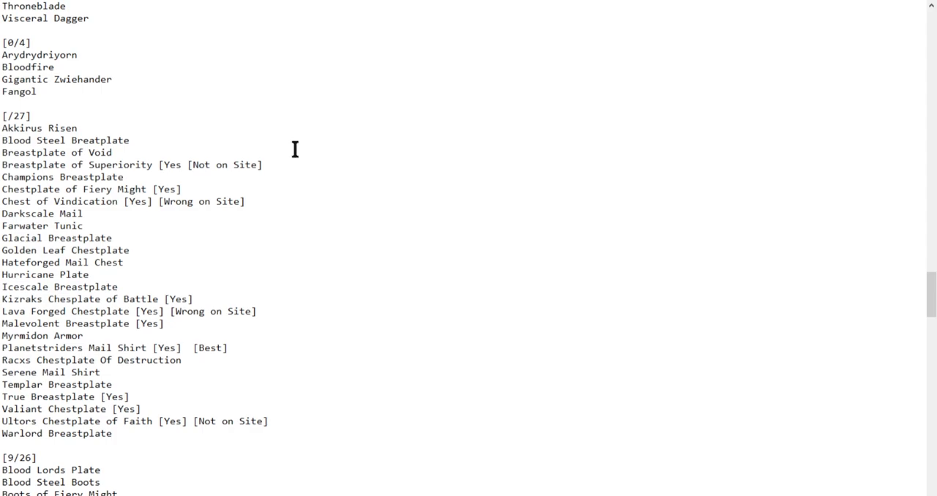
scroll(down, 3)
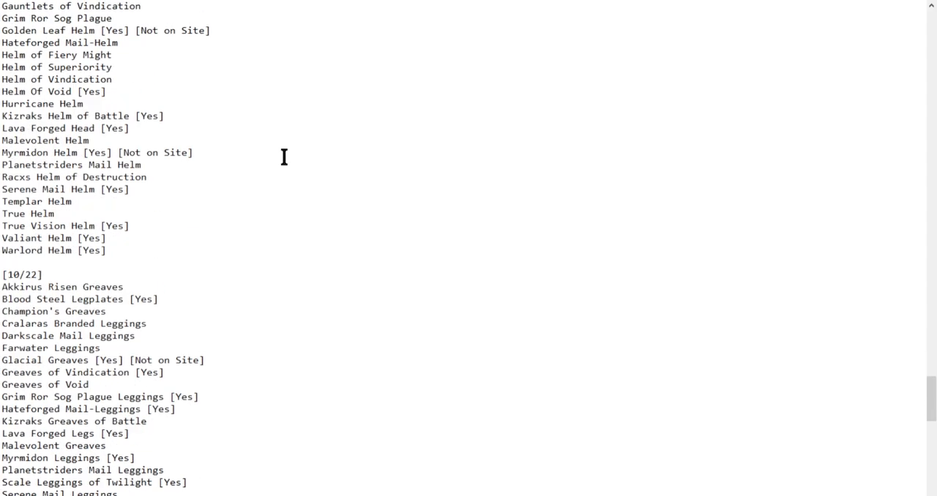
scroll(down, 3)
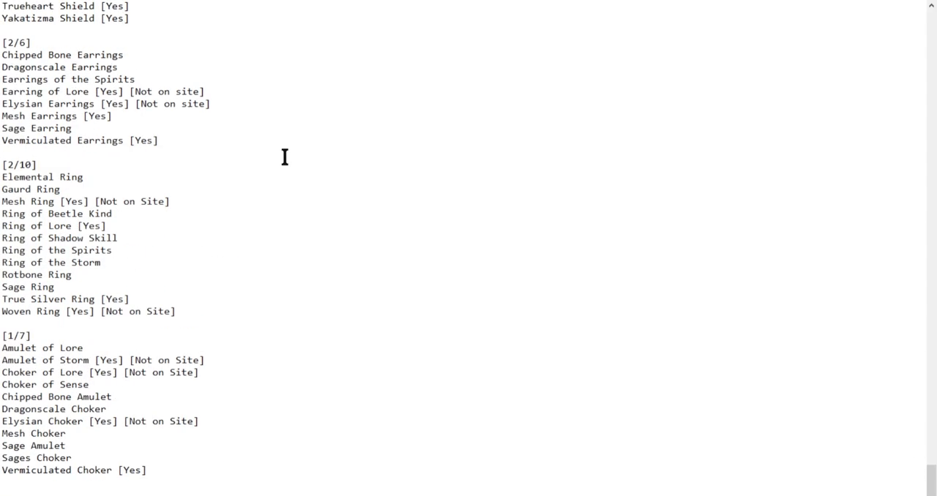
scroll(down, 3)
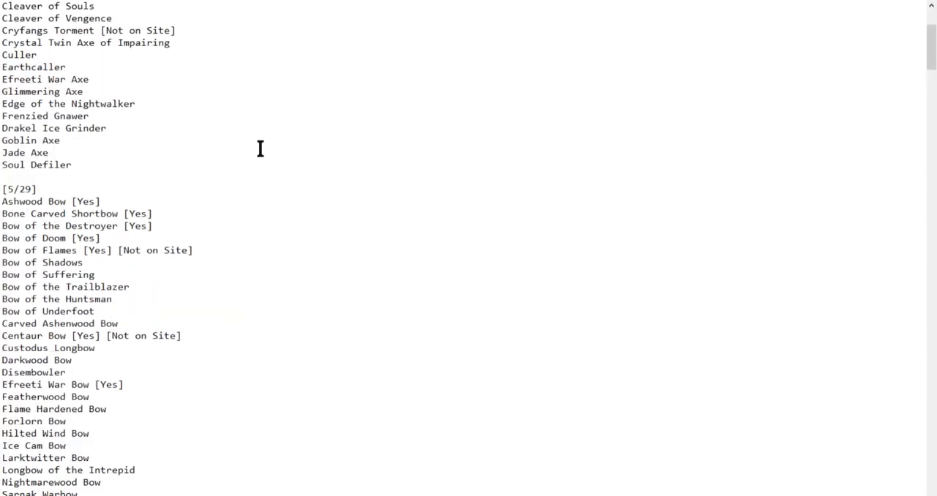
scroll(up, 3)
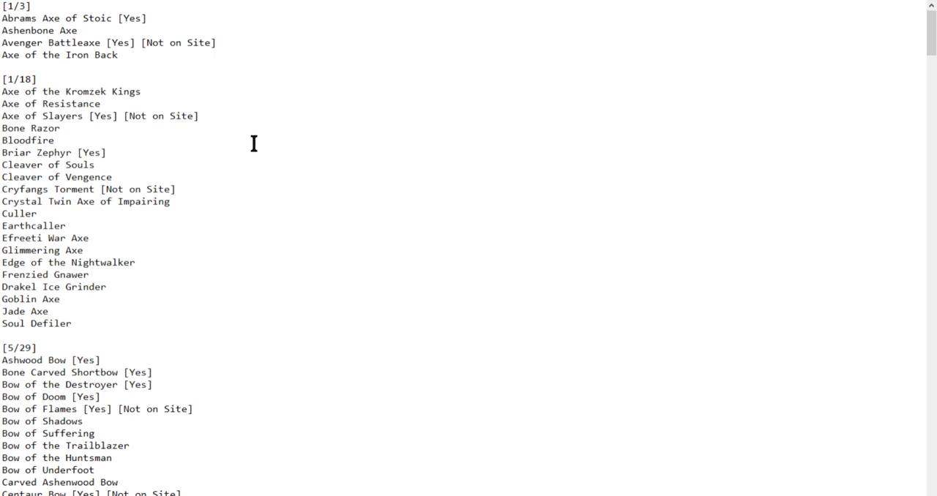
mouse_move(222, 134)
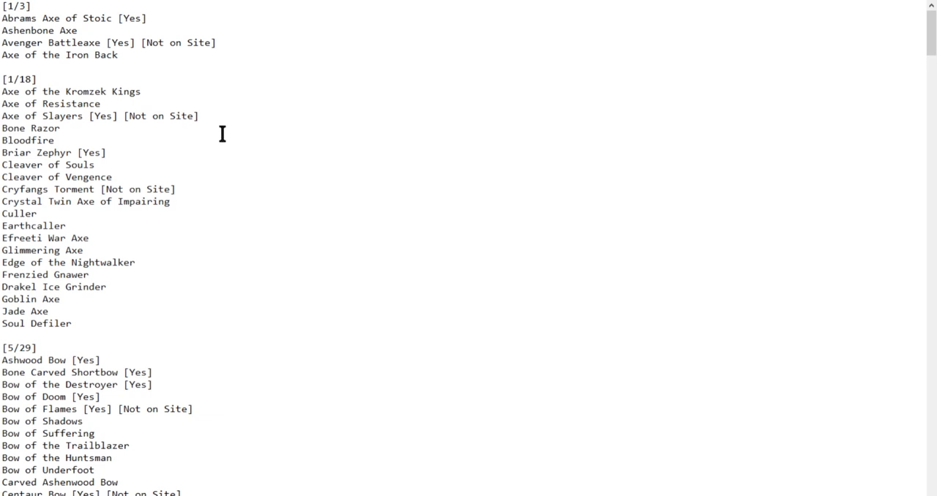
mouse_move(205, 132)
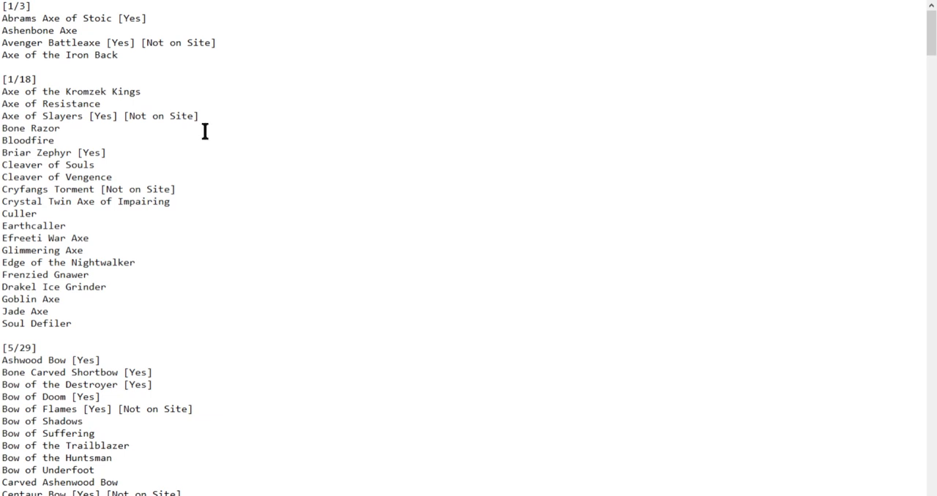
mouse_move(202, 131)
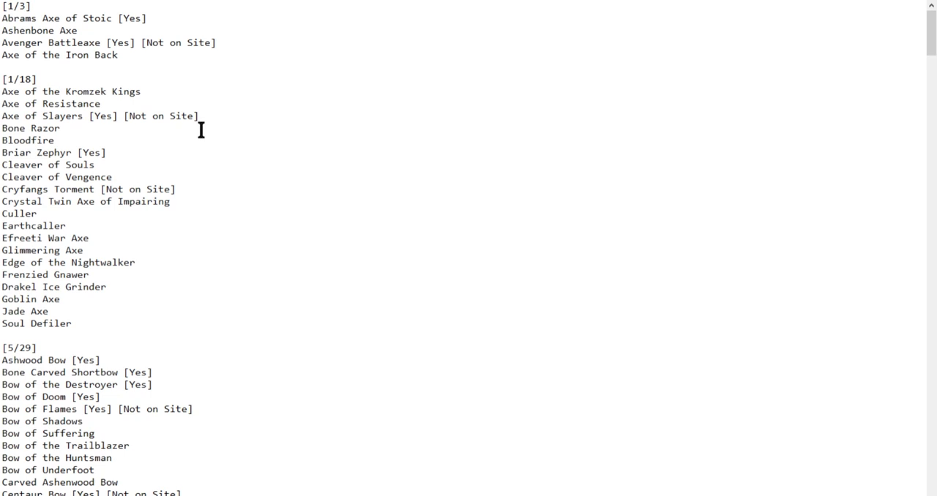
mouse_move(172, 117)
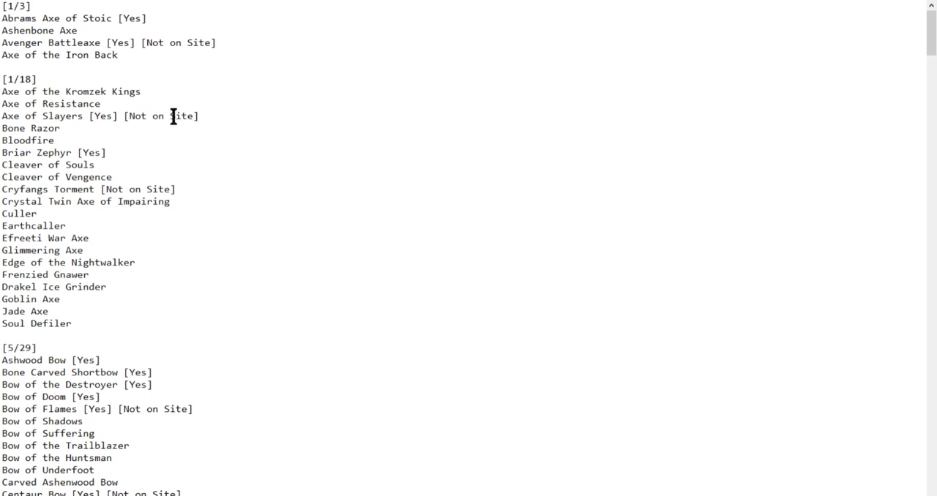